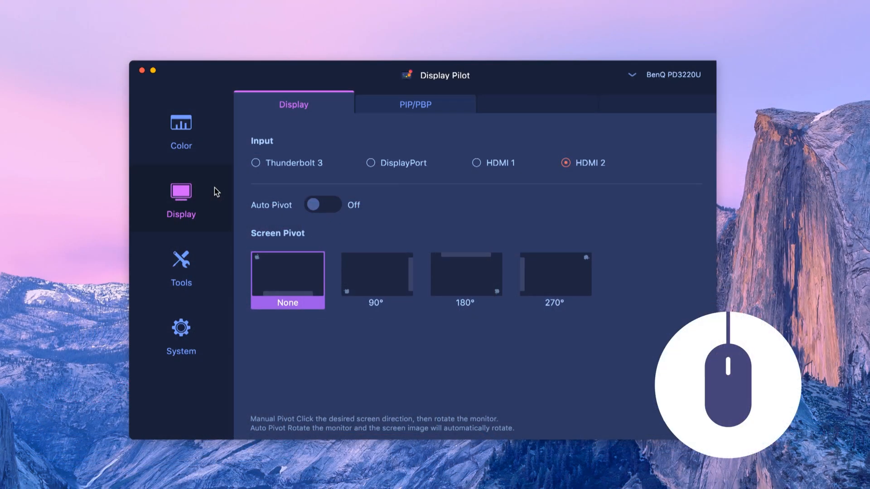
# Step: Select the Web Surfing low blue light mode and drag brightness to 22
pyautogui.click(181, 134)
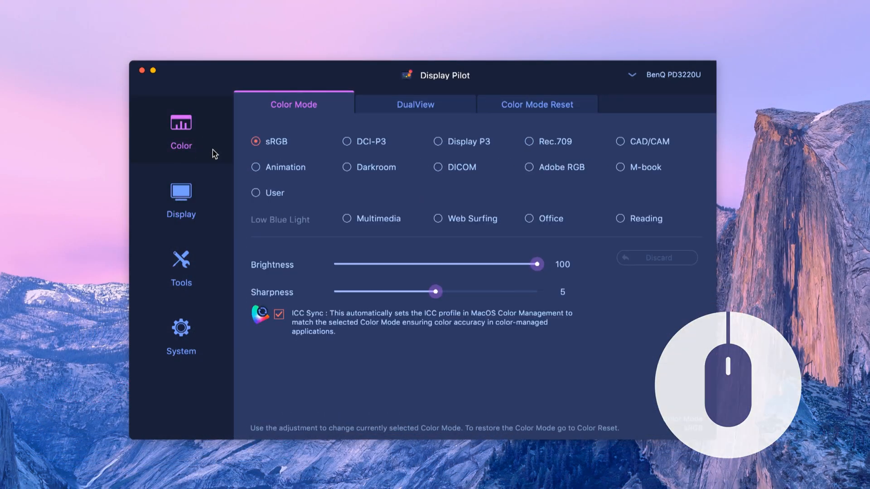
pyautogui.click(438, 218)
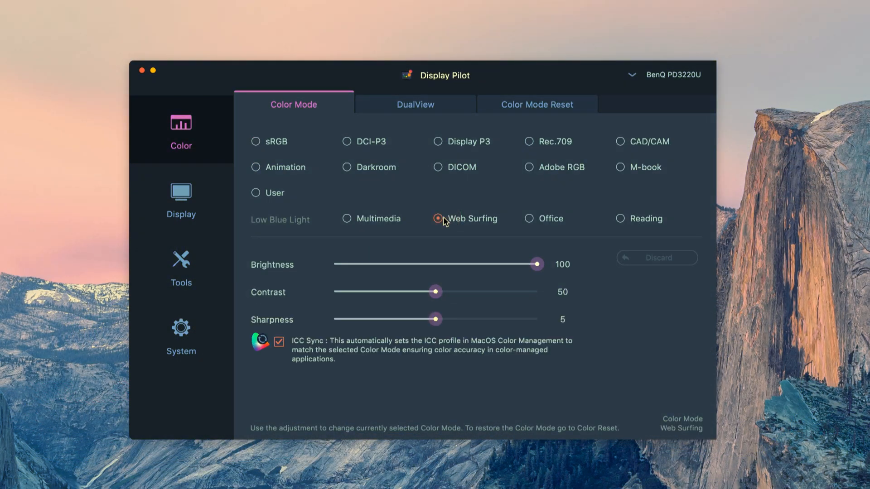
pyautogui.moveTo(536, 265); pyautogui.dragTo(380, 265)
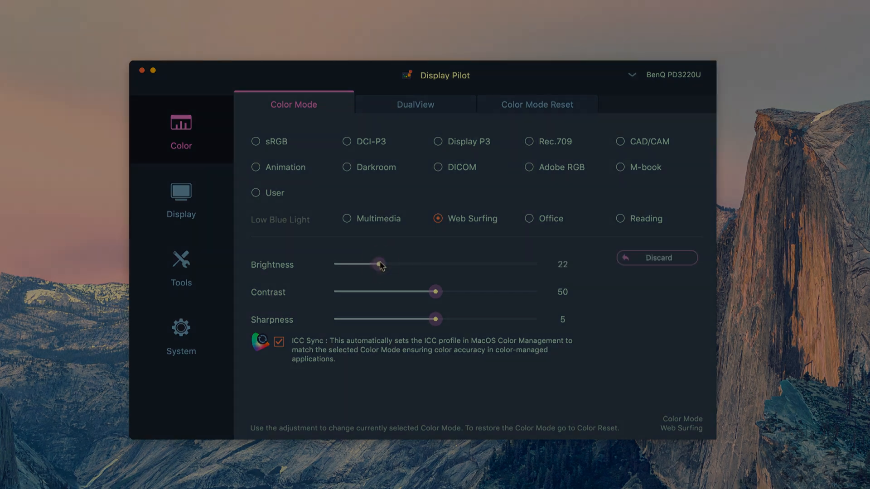
pyautogui.moveTo(379, 264); pyautogui.dragTo(489, 264)
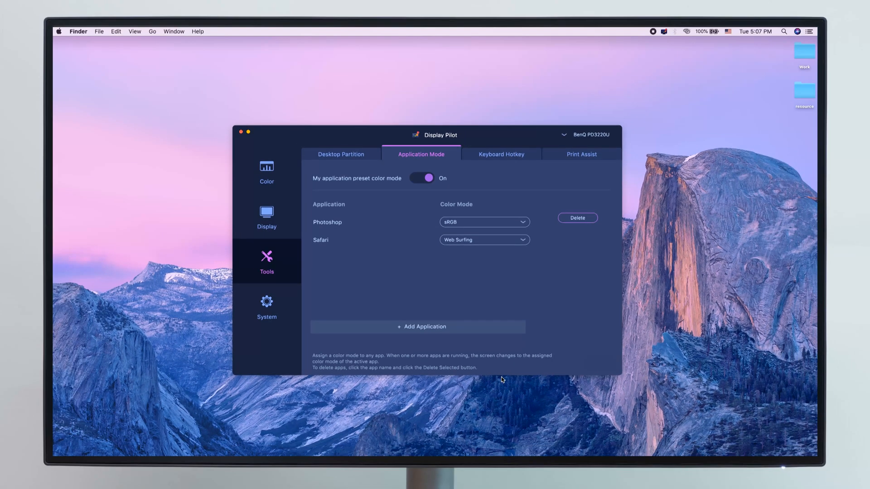
# Step: Turn on application color modes: Photoshop on sRGB, Safari on Web Surfing
pyautogui.click(444, 449)
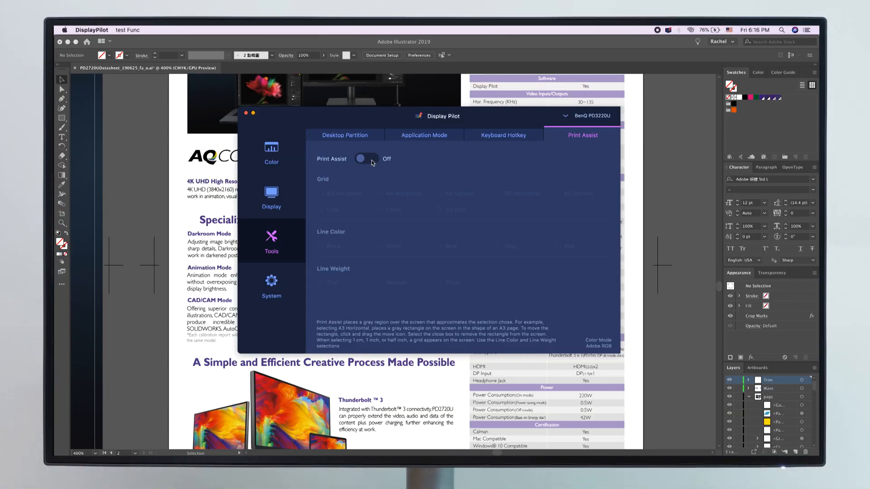
# Step: Switch on the Print Assist toggle with the Illustrator datasheet on screen
pyautogui.click(366, 159)
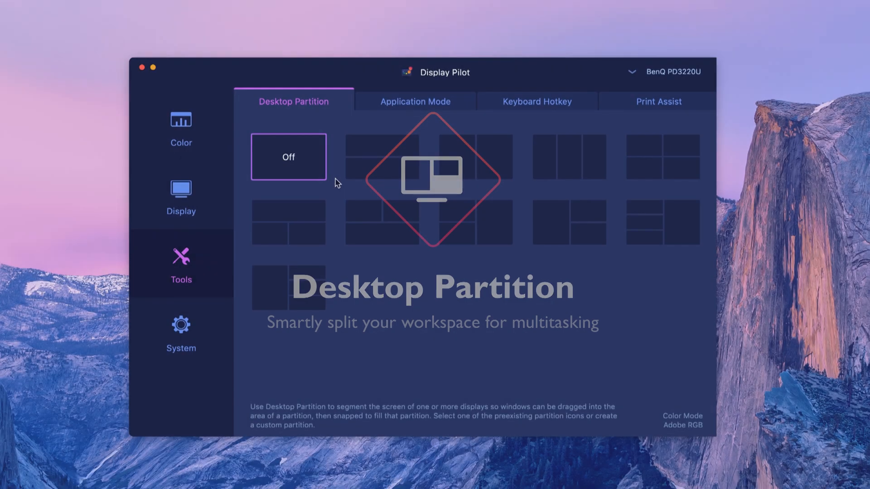
# Step: Pick a desktop partition layout thumbnail for splitting the screen
pyautogui.click(474, 157)
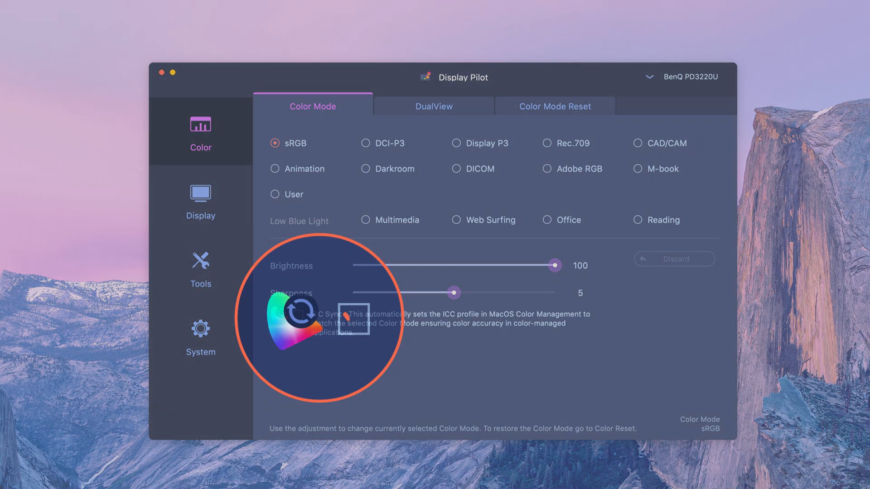
# Step: Tick ICC Sync so the macOS color profile follows sRGB mode
pyautogui.click(356, 319)
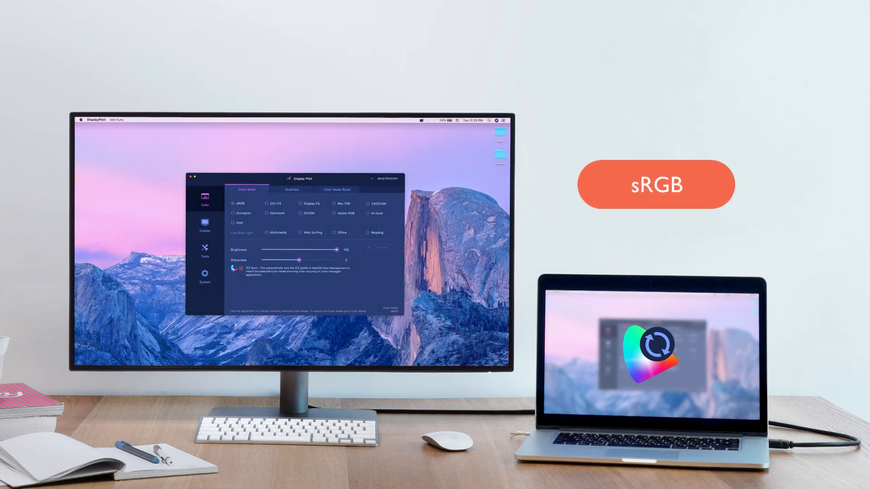
pyautogui.click(268, 203)
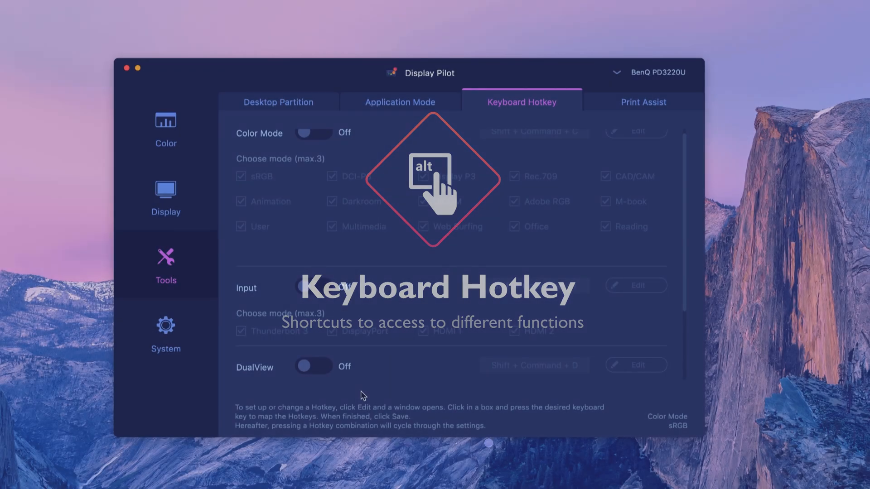
# Step: Switch on the DualView hotkey, mapped to Shift + Command + D
pyautogui.click(313, 366)
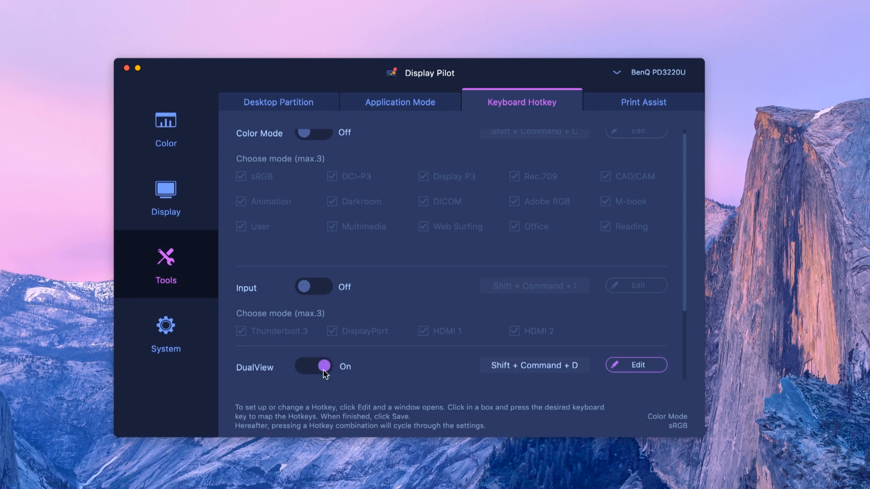